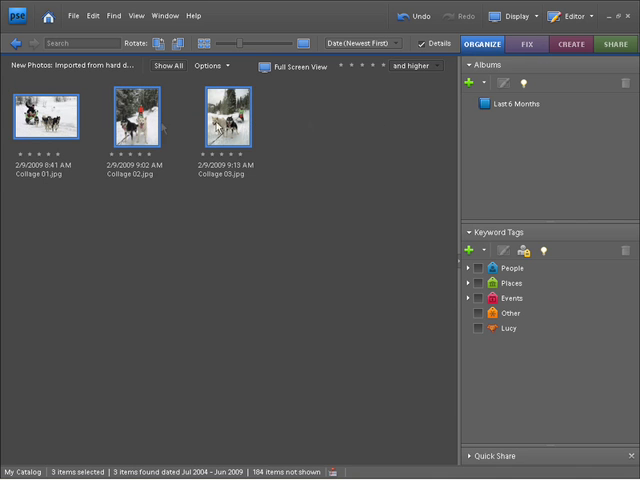
Step: Show the Create tab's list of project types for the imported photos
left_click(572, 44)
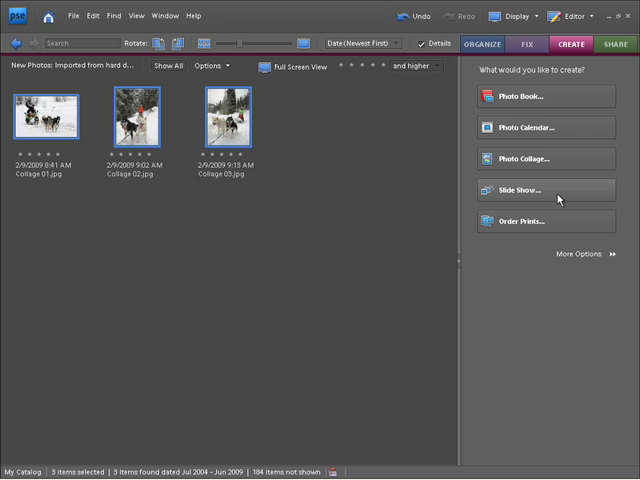
Step: Start a Slide Show project, review the transition choices, and keep Fade with High preview quality
left_click(534, 190)
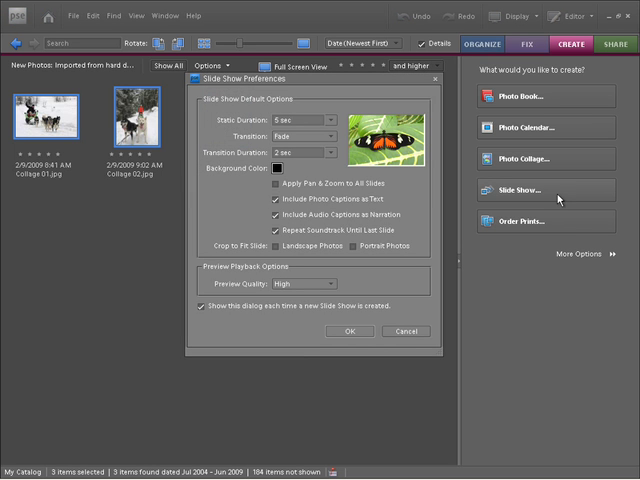
mouse_move(556, 200)
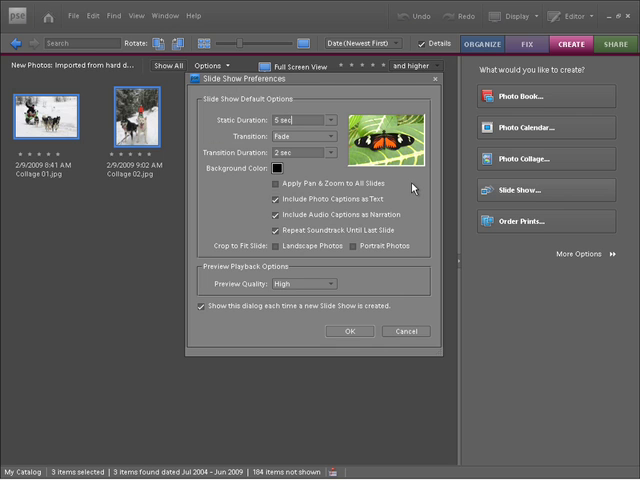
mouse_move(400, 292)
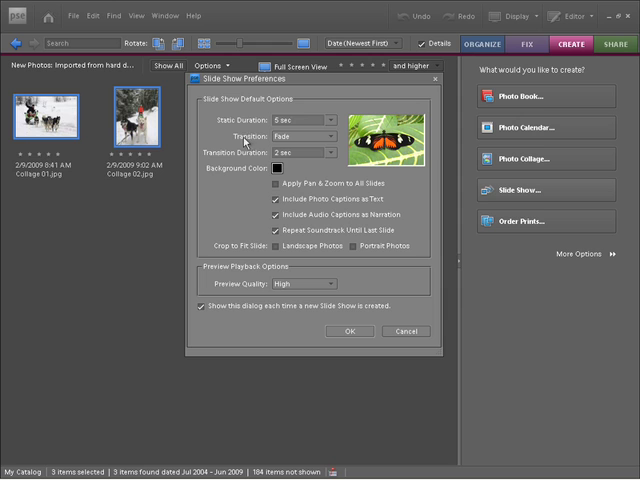
mouse_move(250, 132)
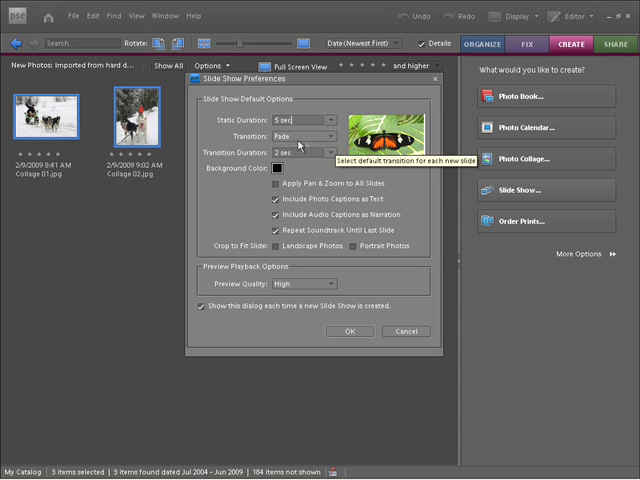
left_click(330, 136)
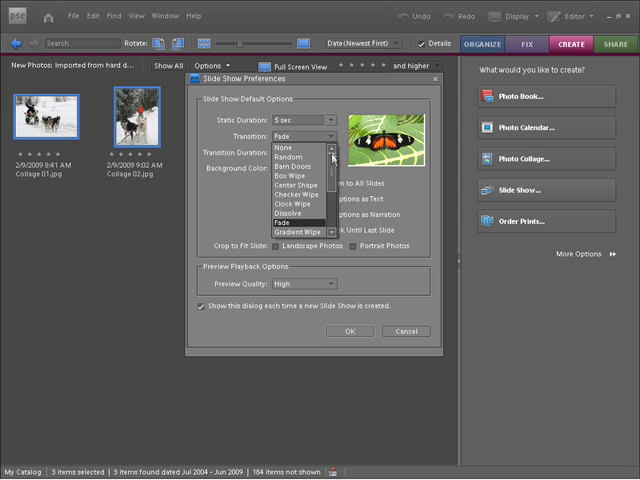
scroll("down", 3)
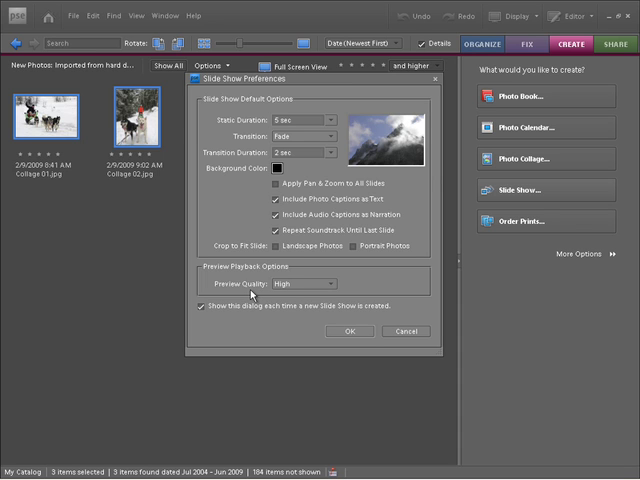
mouse_move(252, 296)
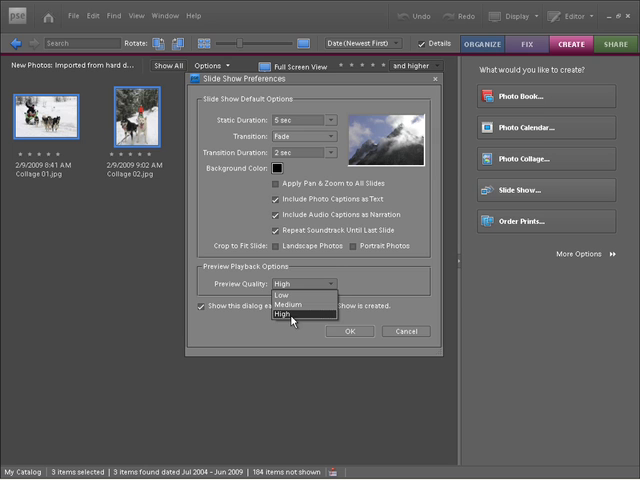
left_click(292, 322)
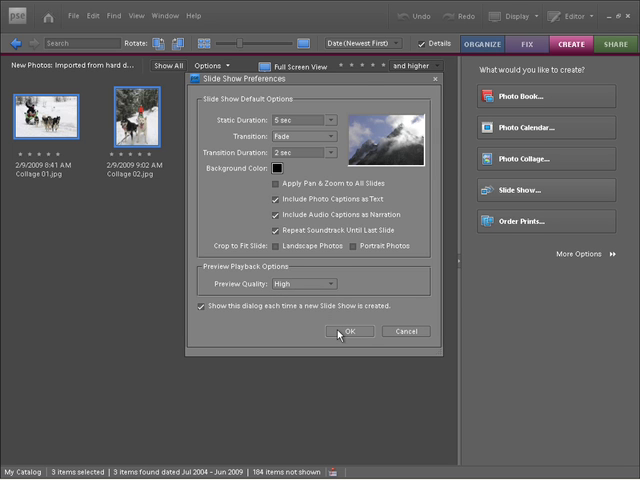
Step: Accept the Slide Show Preferences defaults so the Slide Show Editor loads the photos
left_click(352, 332)
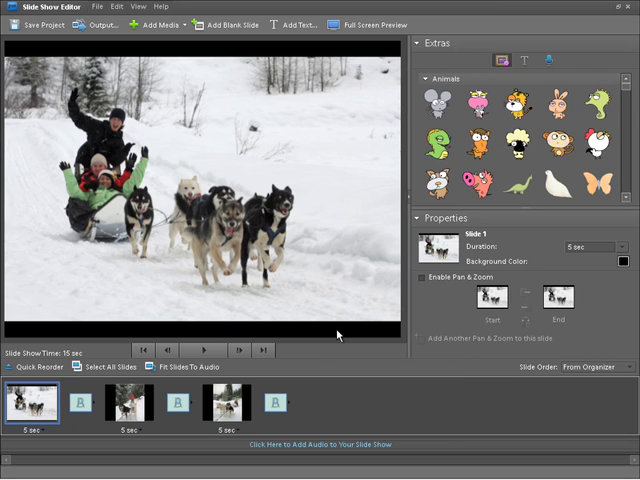
mouse_move(616, 20)
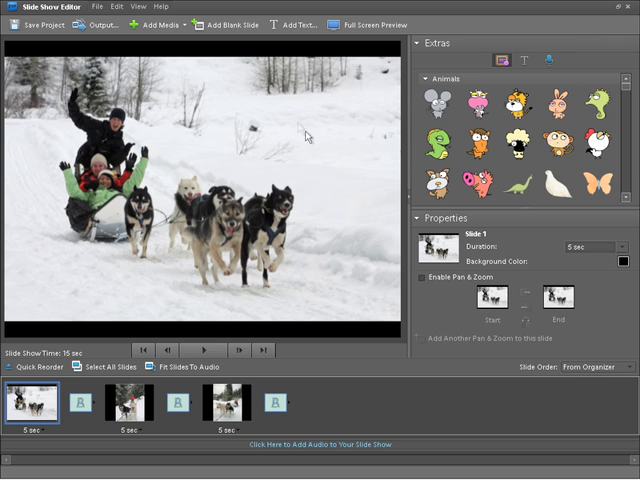
mouse_move(292, 170)
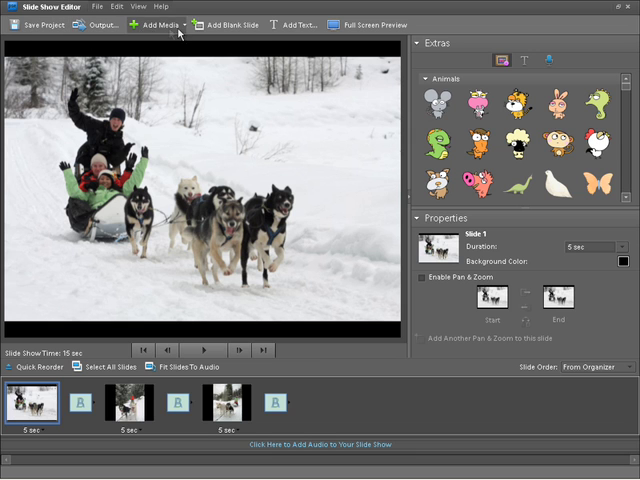
mouse_move(430, 32)
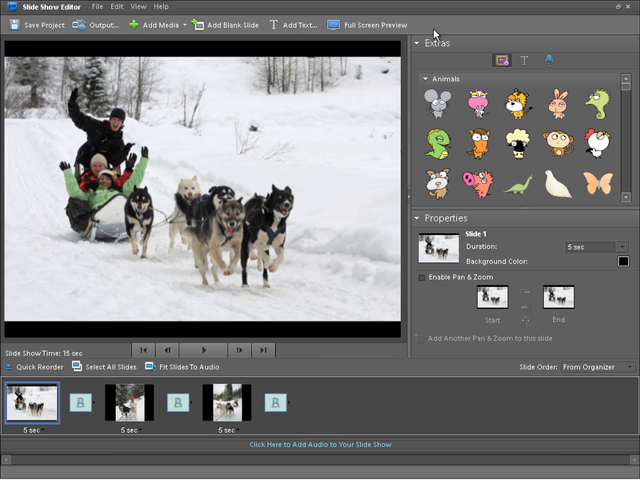
mouse_move(478, 100)
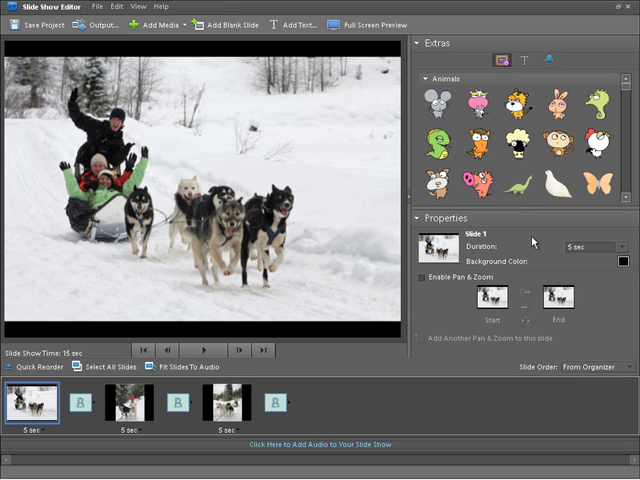
mouse_move(326, 240)
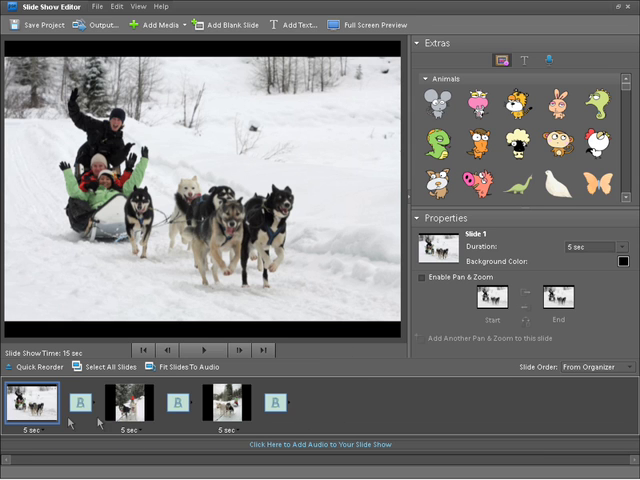
Step: Inspect the first Fade transition and first slide, then select the second slide of the huskies
left_click(82, 408)
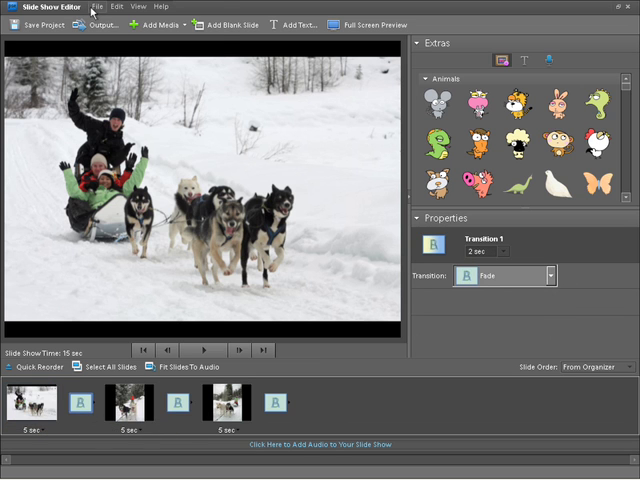
left_click(92, 6)
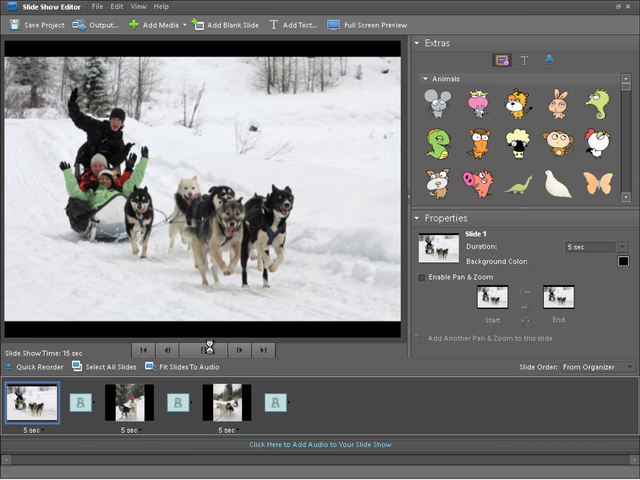
left_click(208, 350)
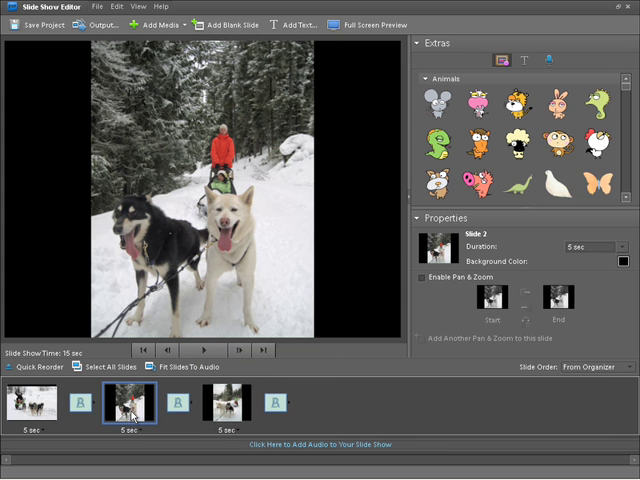
mouse_move(130, 428)
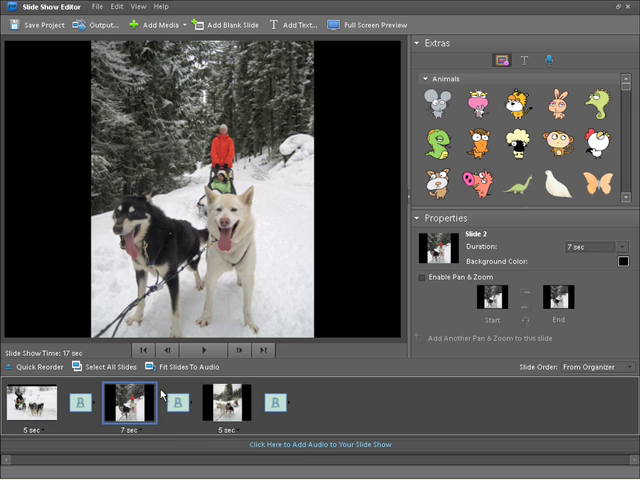
mouse_move(162, 396)
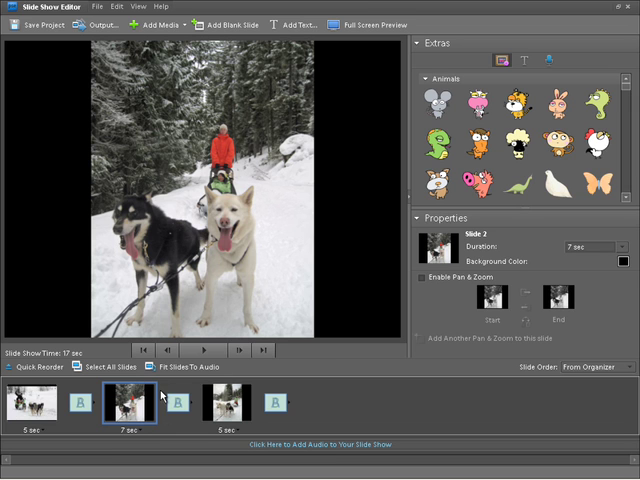
Step: Set the transition after slide 2 to Dissolve with its own duration, then return to slide 2
left_click(176, 400)
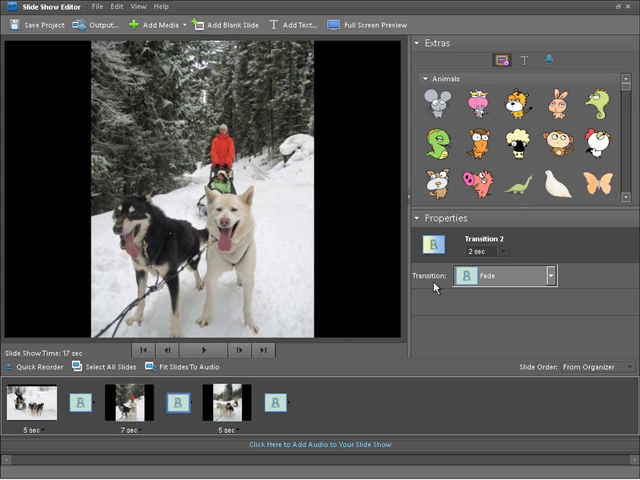
left_click(548, 276)
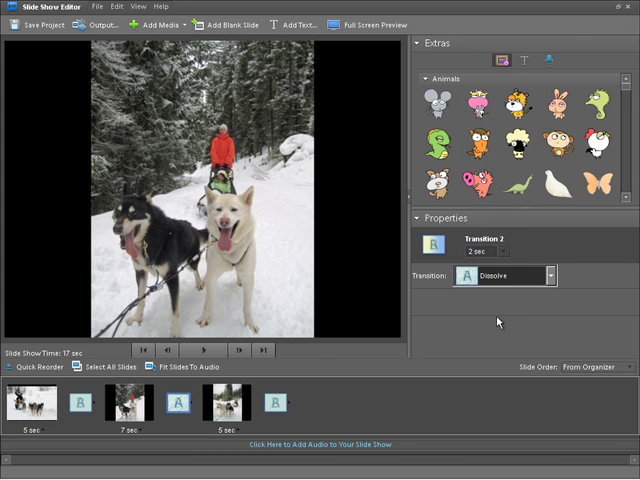
mouse_move(496, 318)
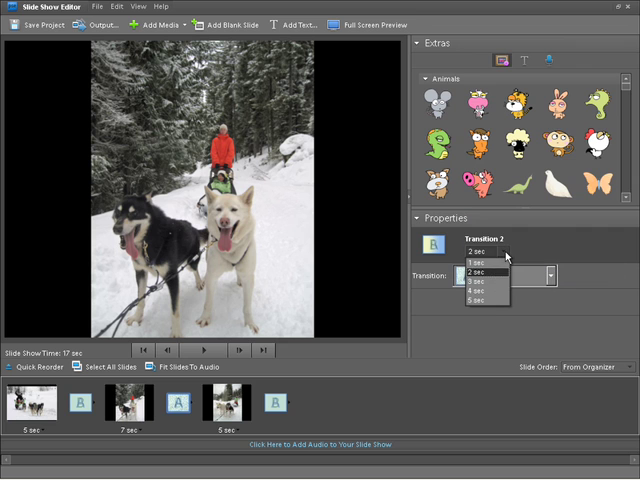
left_click(478, 292)
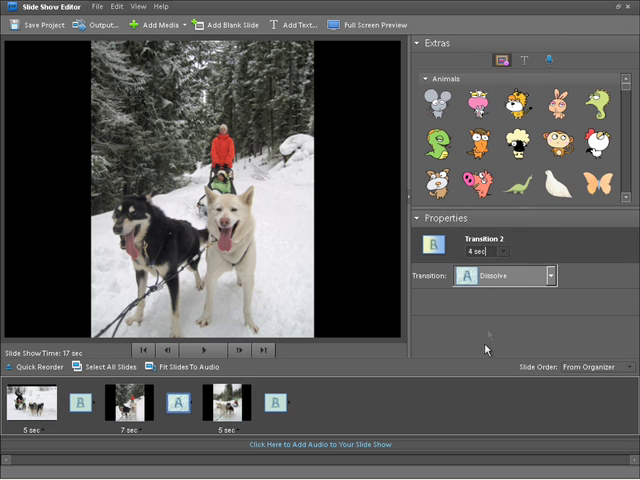
mouse_move(342, 368)
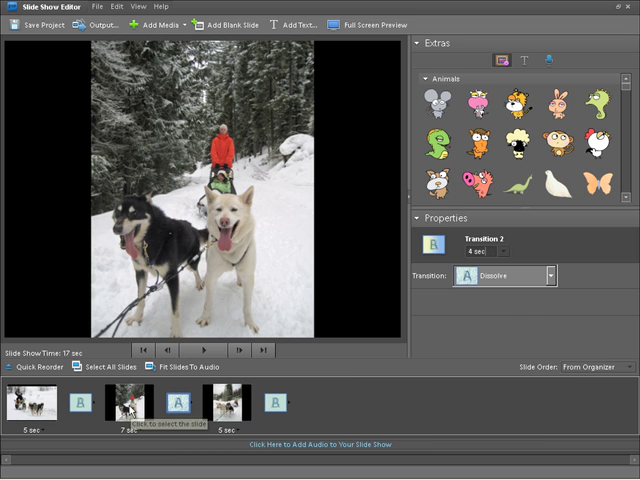
left_click(128, 412)
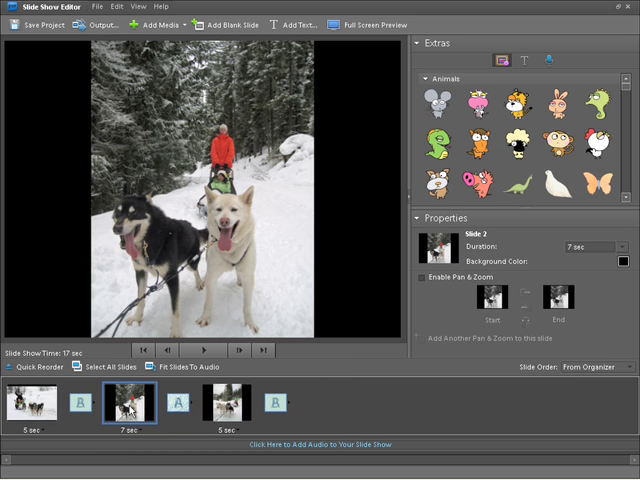
Step: Play the slideshow preview to watch the transitions, then begin adding text to the first slide
left_click(208, 352)
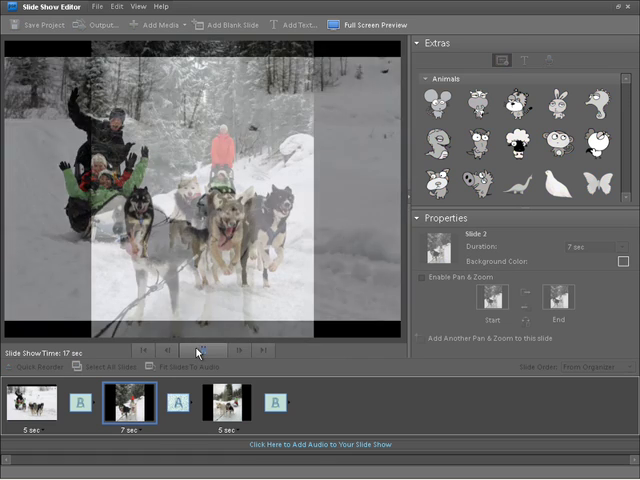
left_click(204, 350)
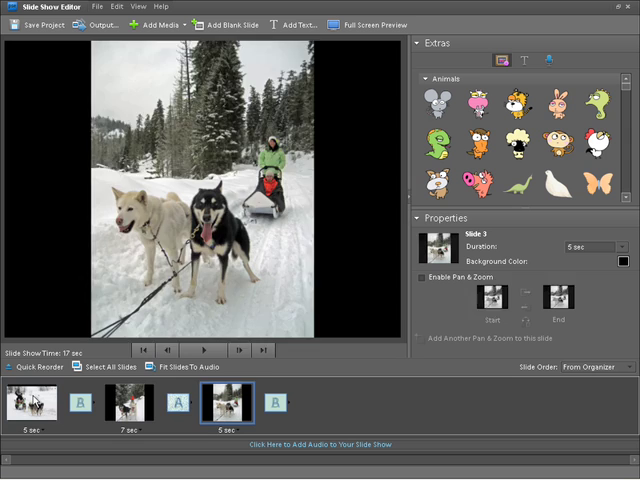
left_click(40, 404)
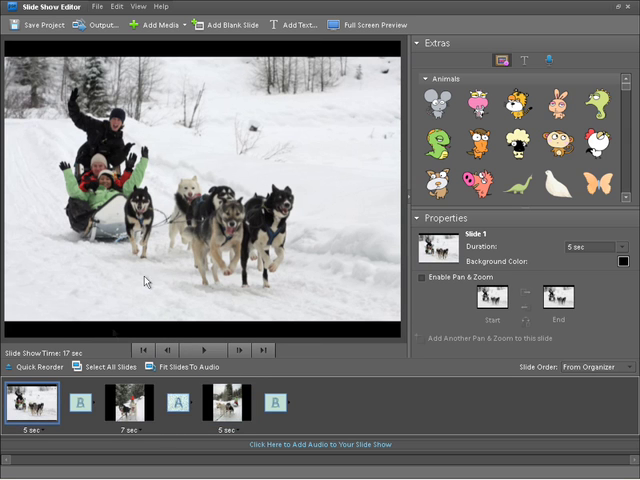
Step: Caption the first slide with the text 'Slideshow'
left_click(296, 24)
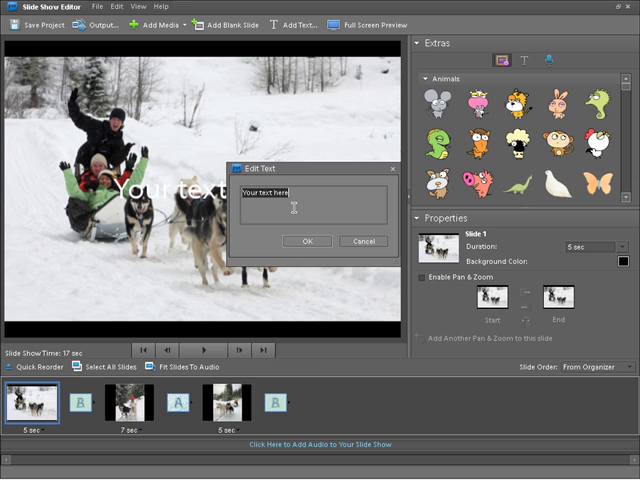
type("Slid")
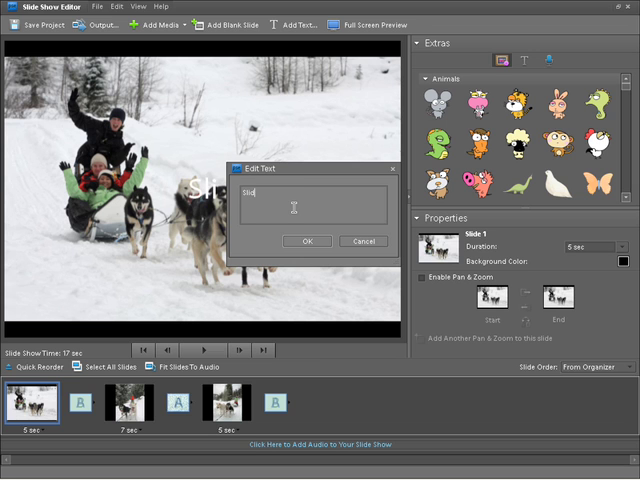
type("eshow")
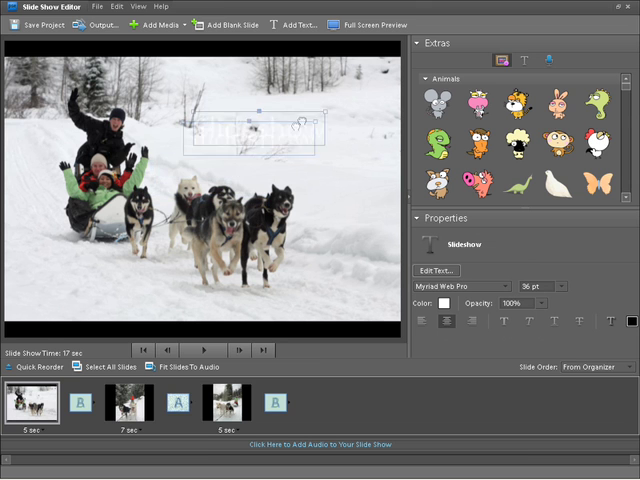
Step: Move the Slideshow title to the slide's lower left, leaving its wording unchanged
left_click_drag(256, 132, 92, 288)
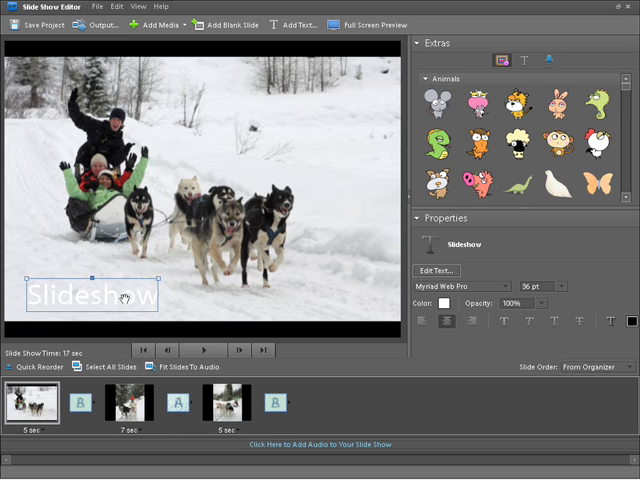
mouse_move(122, 296)
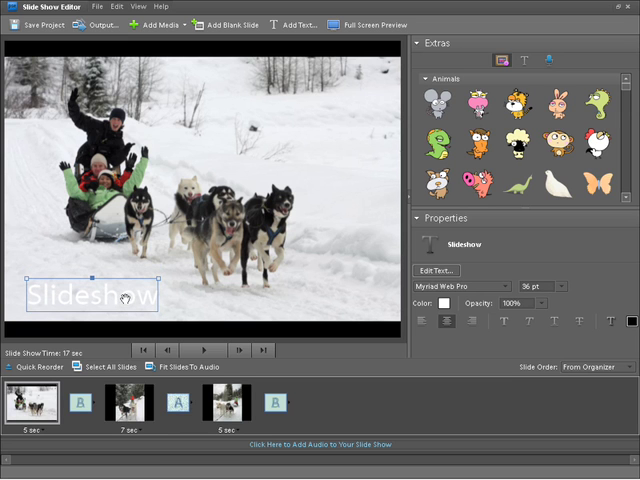
mouse_move(456, 292)
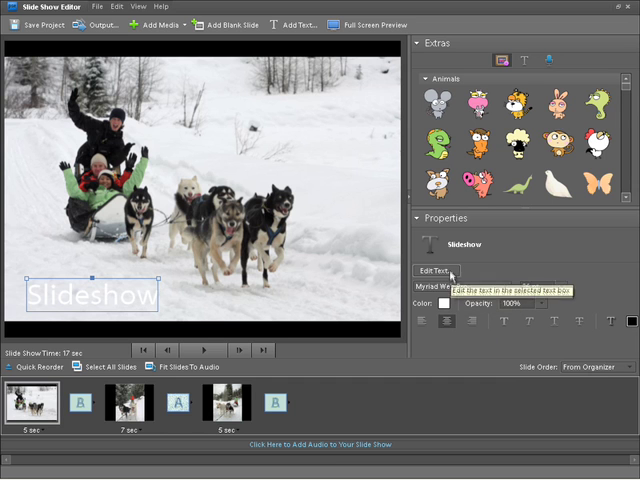
left_click(432, 270)
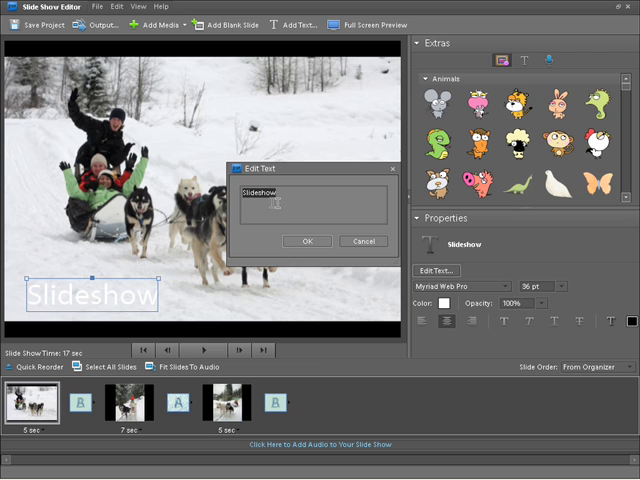
left_click(364, 240)
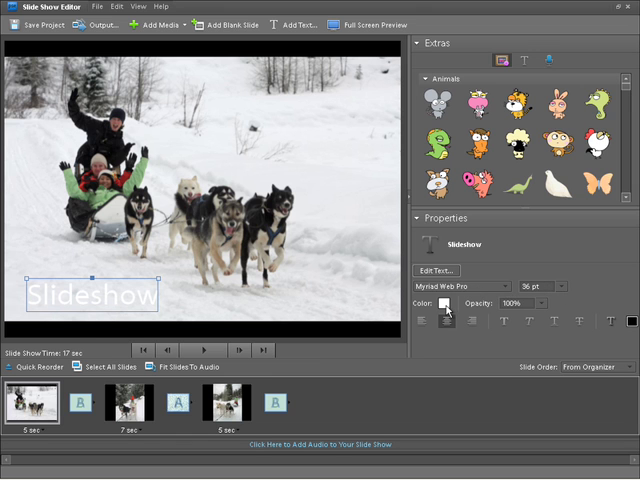
Step: Colour the Slideshow title pure red via the Color Picker
left_click(448, 304)
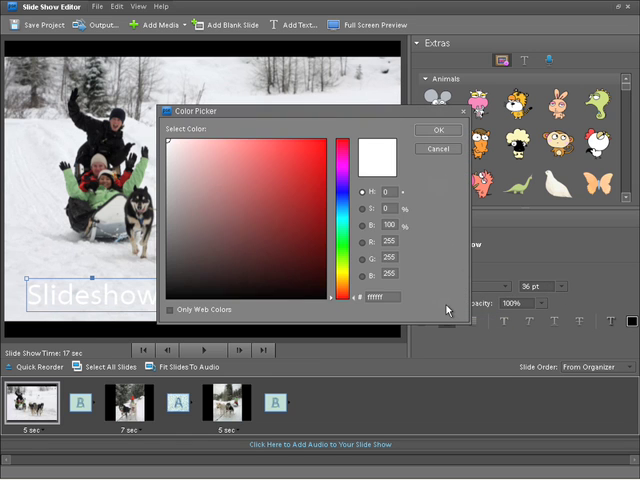
mouse_move(446, 312)
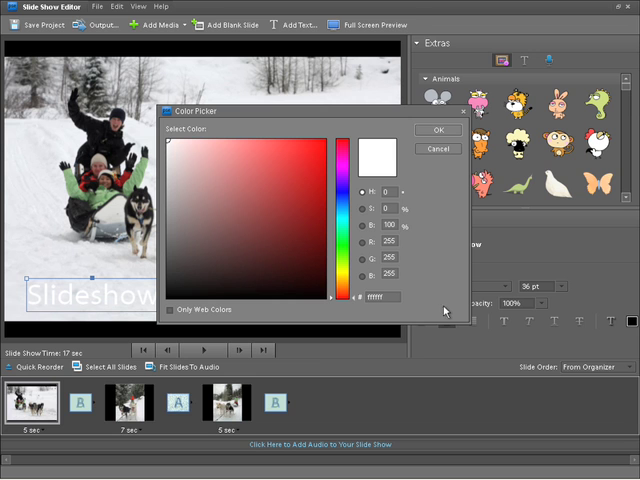
left_click(318, 144)
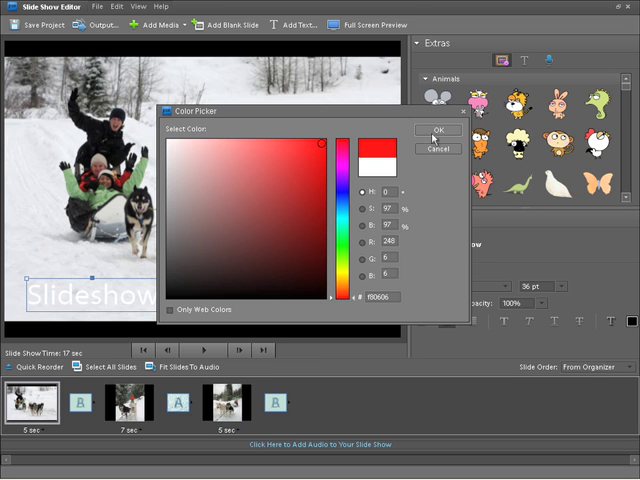
left_click(436, 128)
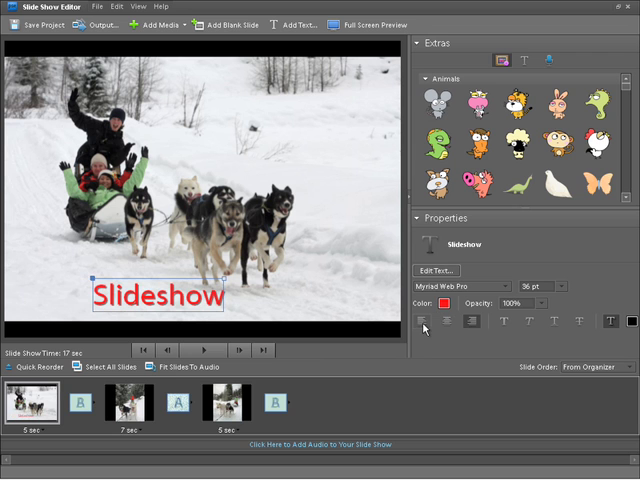
mouse_move(468, 320)
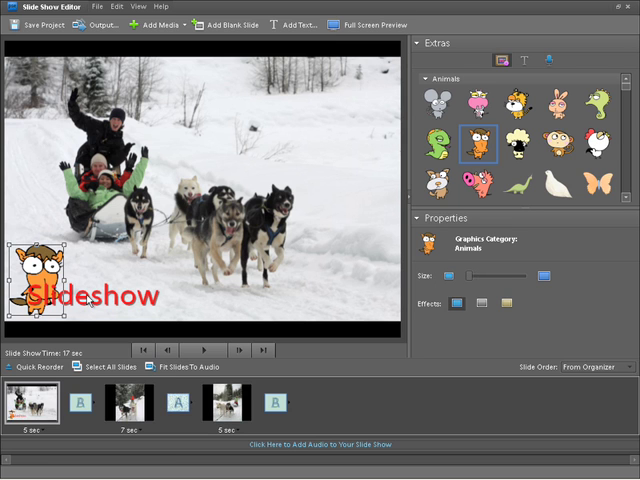
Step: Select the cartoon animal graphic placed beside the title on the first slide
left_click(90, 296)
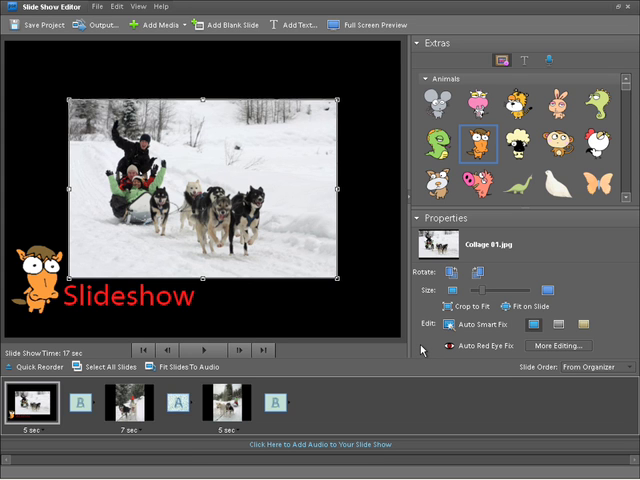
Step: Show the slide of two dogs pulling a sled through the snow
left_click(38, 24)
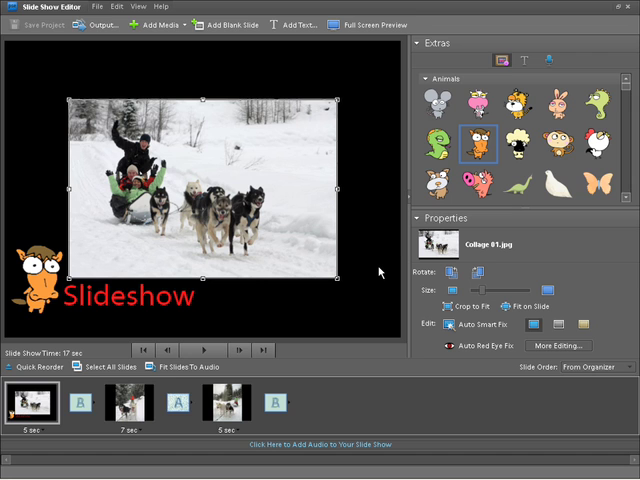
mouse_move(380, 272)
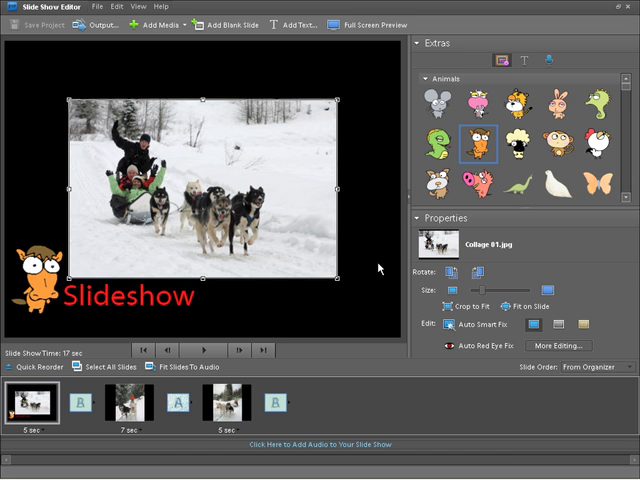
mouse_move(360, 24)
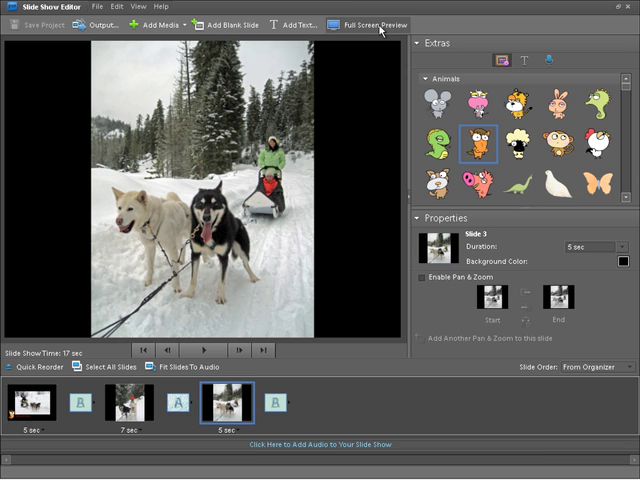
mouse_move(372, 100)
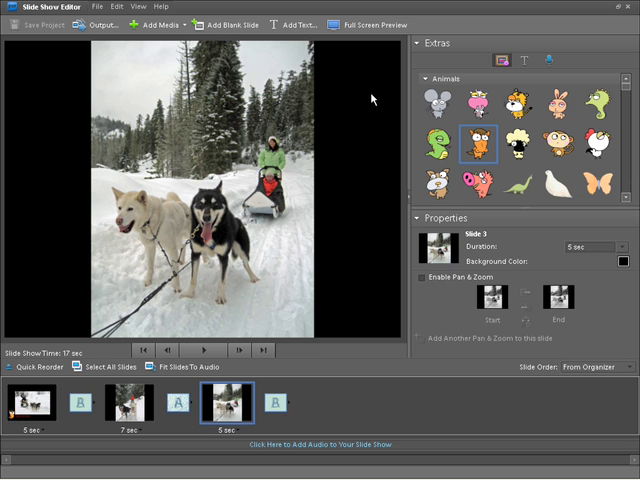
mouse_move(96, 24)
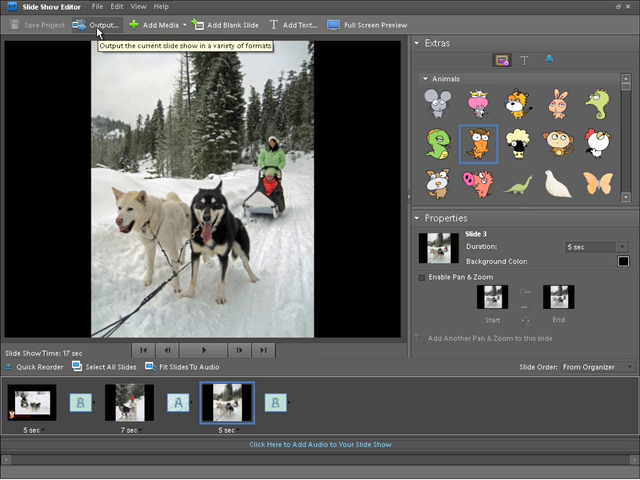
Step: Bring up the slideshow Output options for saving as a movie or PDF
left_click(96, 24)
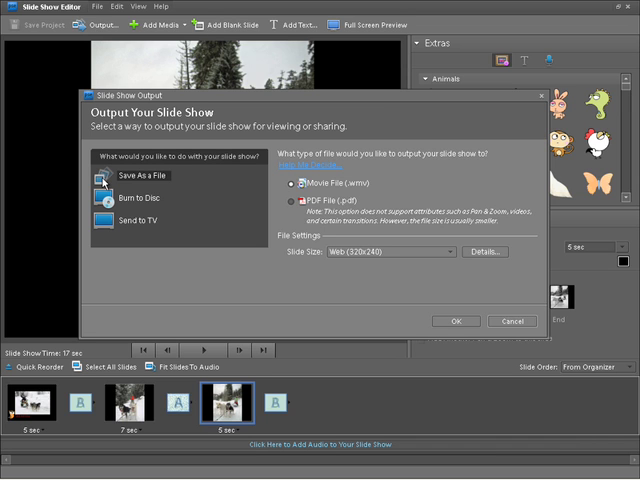
Step: Review Send to TV and Save As a File with Web (320x240) slide size, then cancel without exporting
left_click(136, 196)
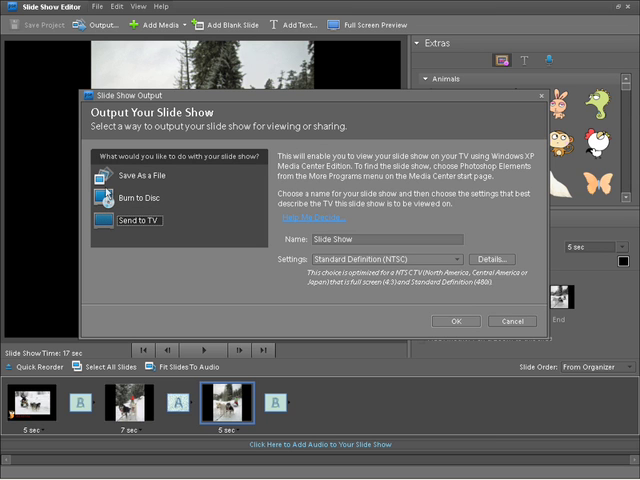
left_click(138, 176)
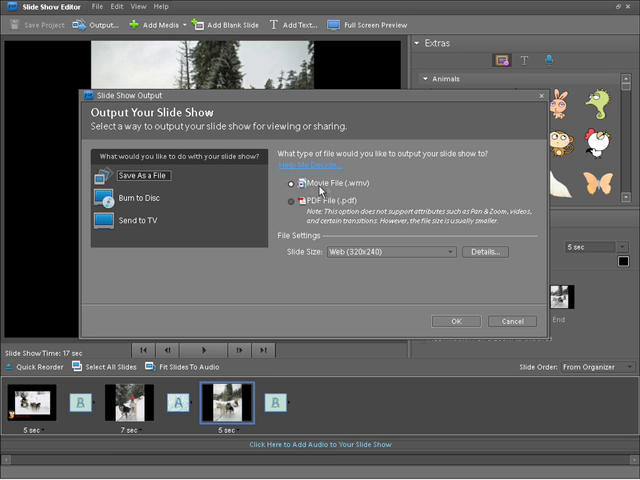
mouse_move(364, 196)
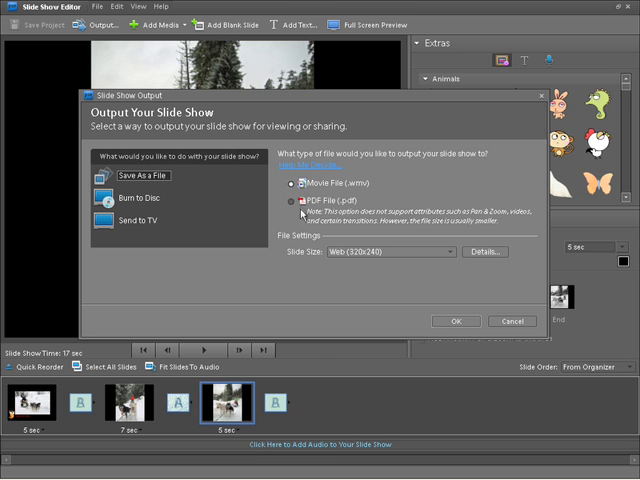
mouse_move(350, 268)
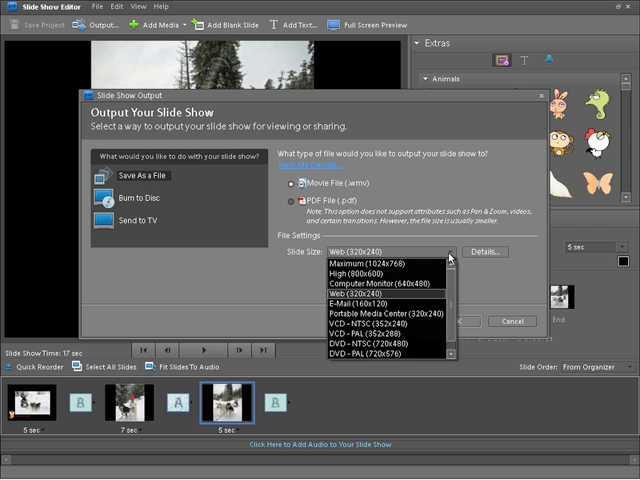
mouse_move(452, 282)
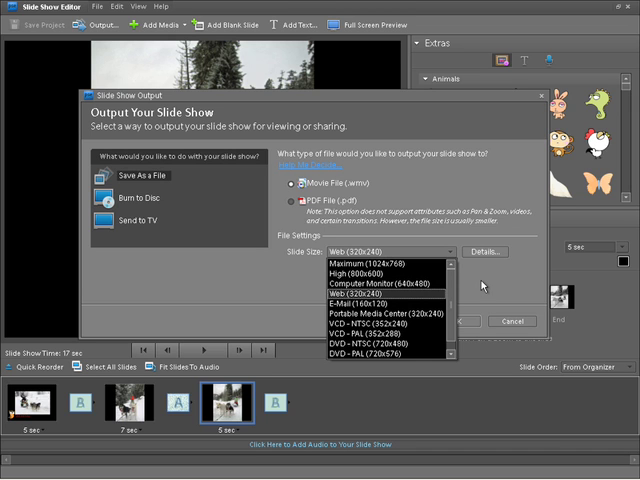
left_click(386, 292)
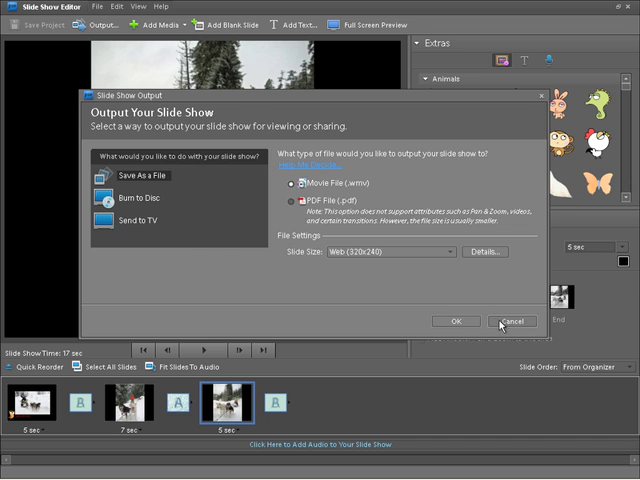
left_click(512, 320)
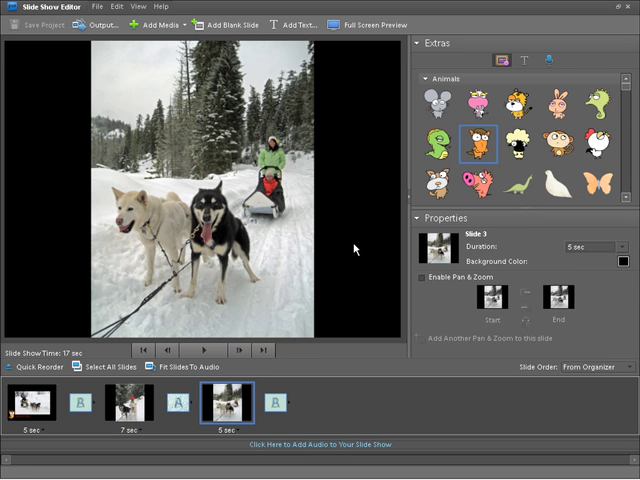